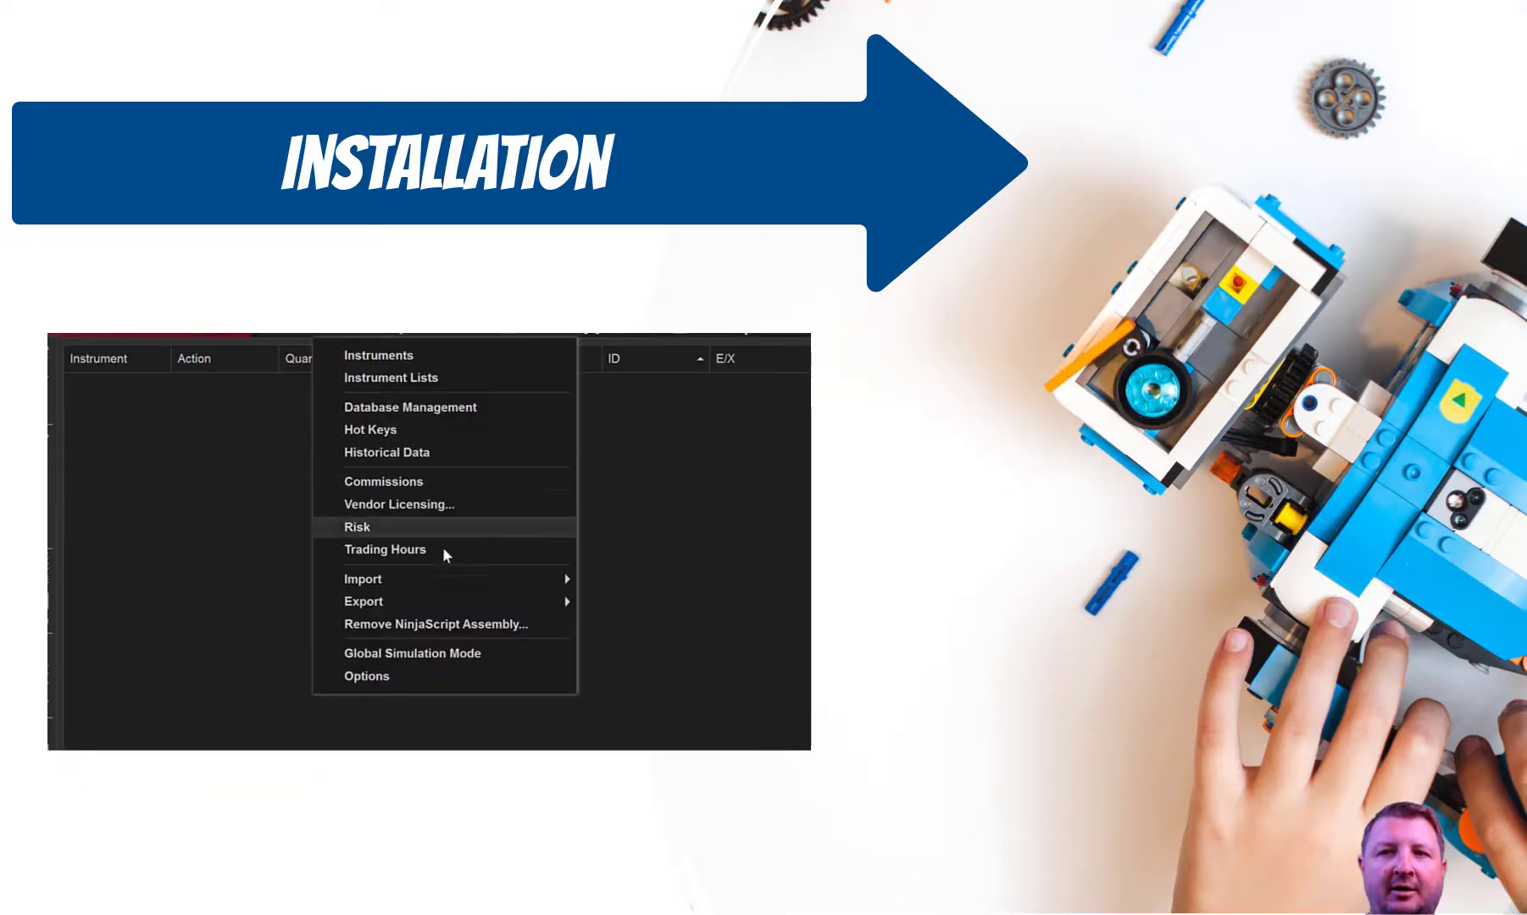
Step: Start a NinjaScript Add-On import from Tools > Import
{"action": "left_click", "coordinate": [363, 578]}
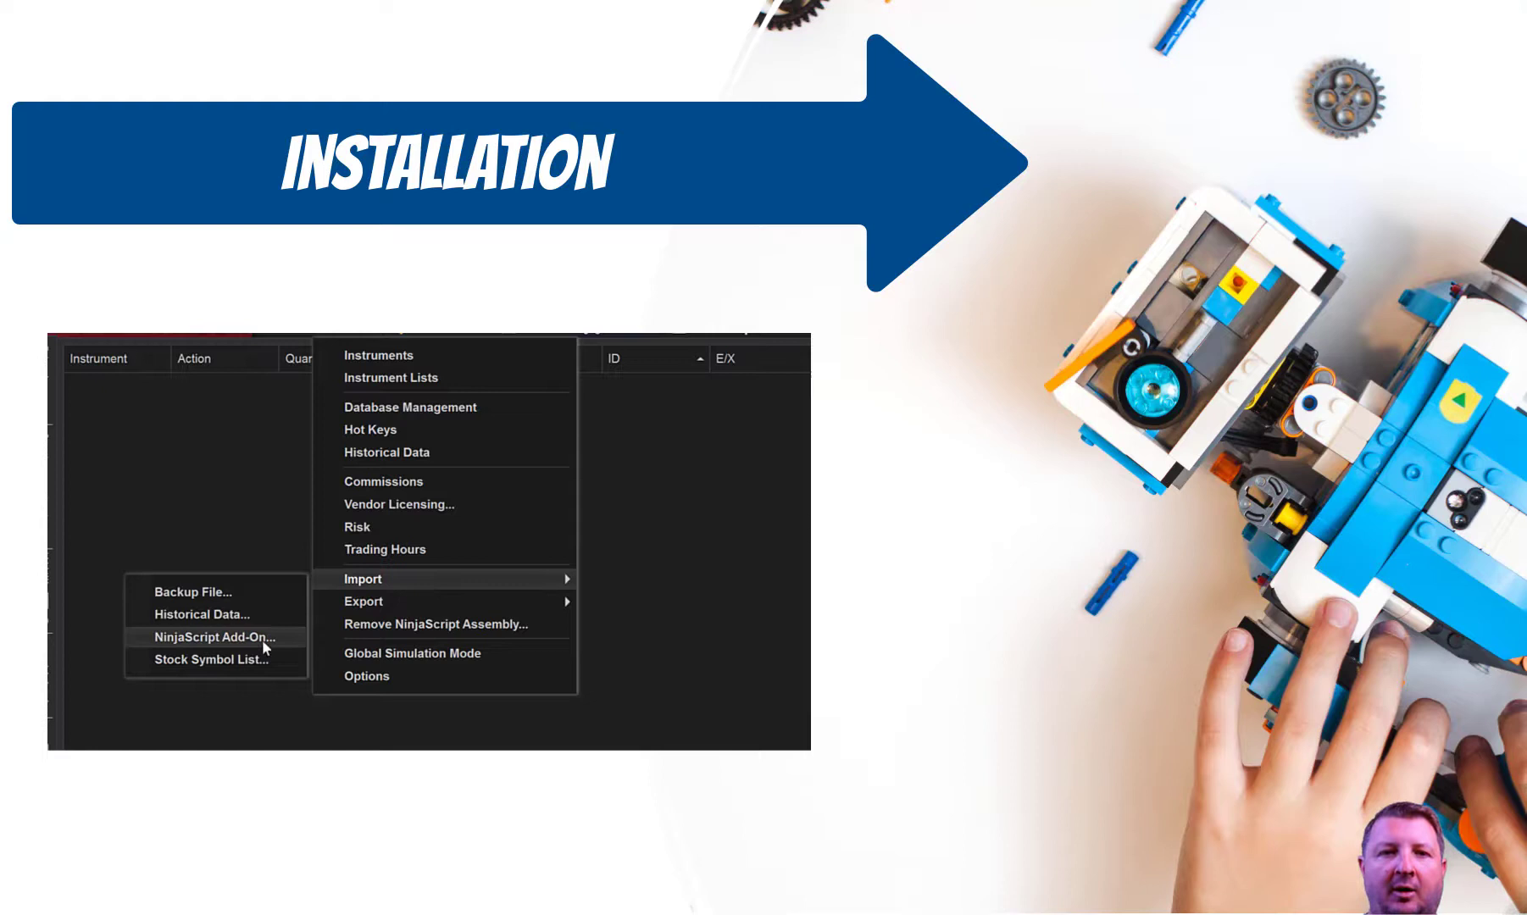
{"action": "left_click", "coordinate": [214, 638]}
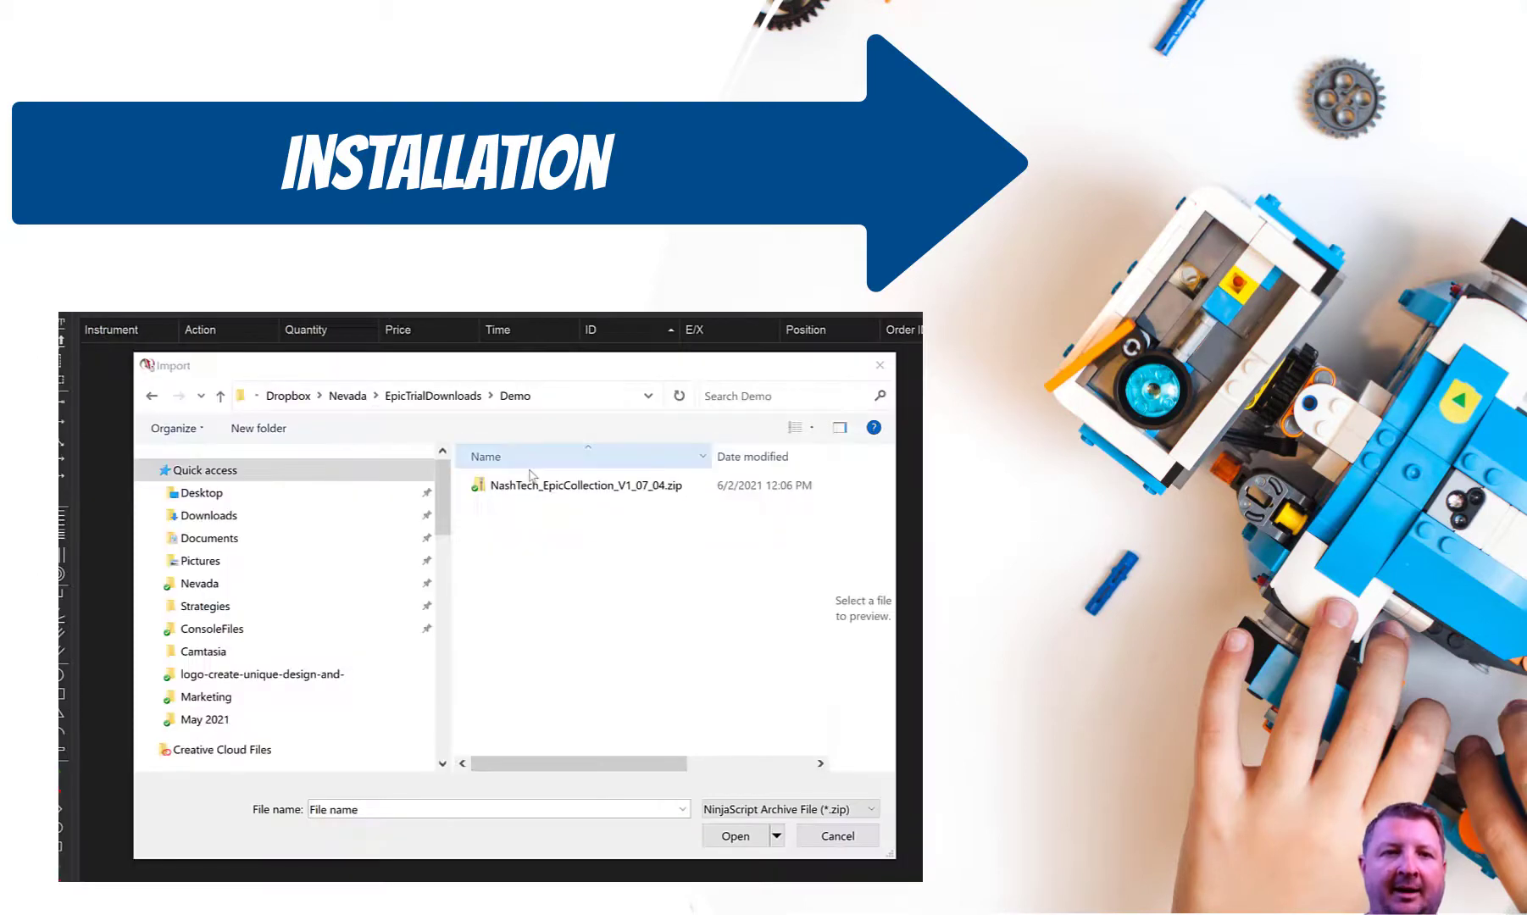
Step: Select NashTech_EpicCollection_V1_07_04.zip and import it
{"action": "left_click", "coordinate": [581, 485]}
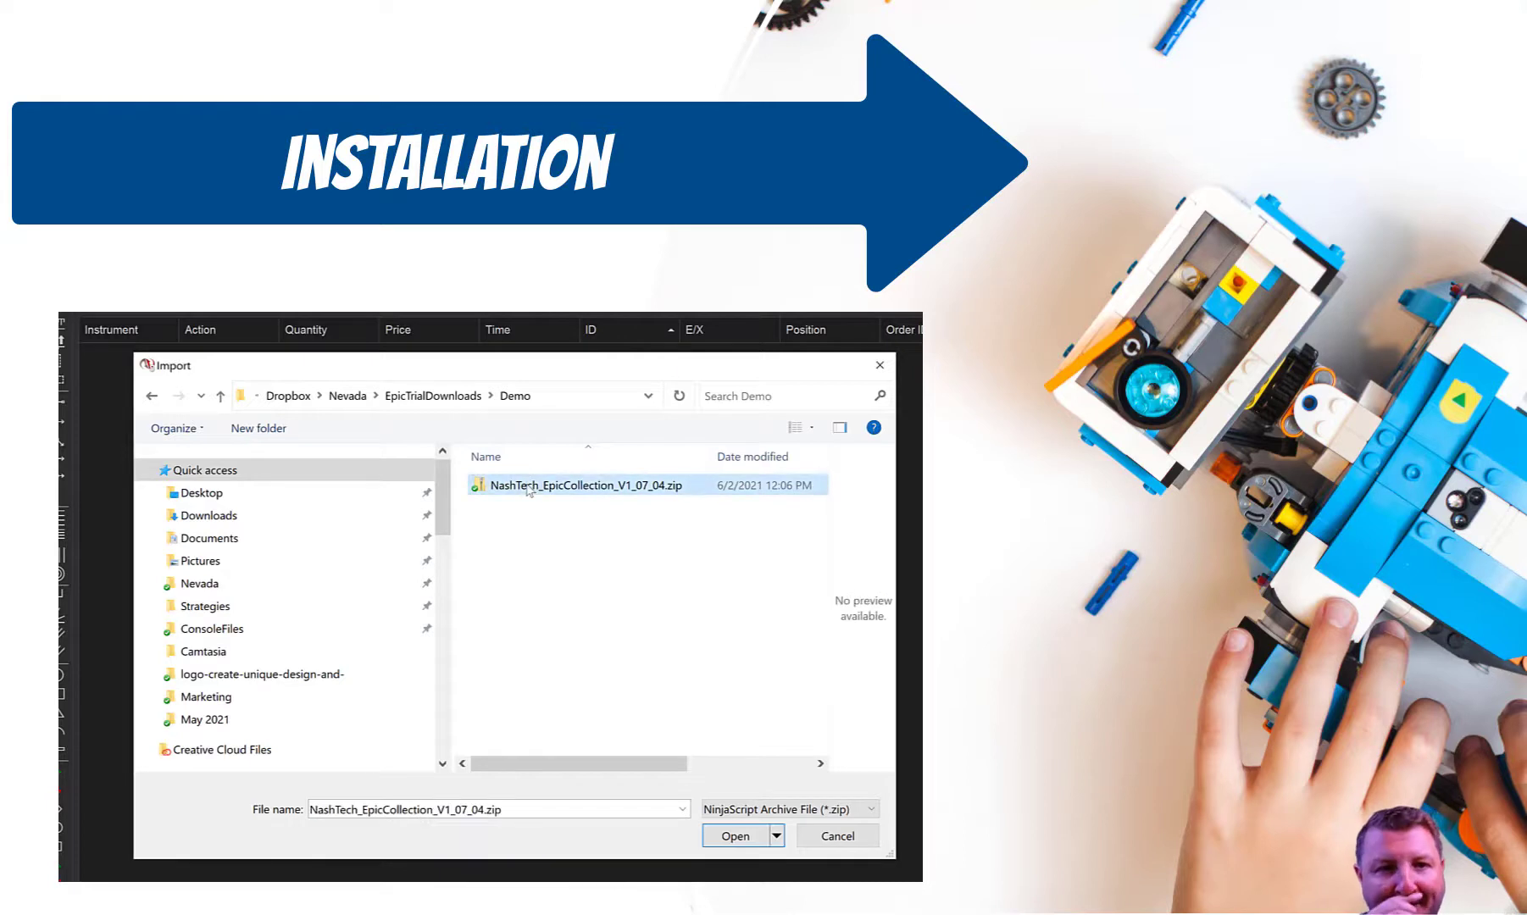
{"action": "mouse_move", "coordinate": [735, 836]}
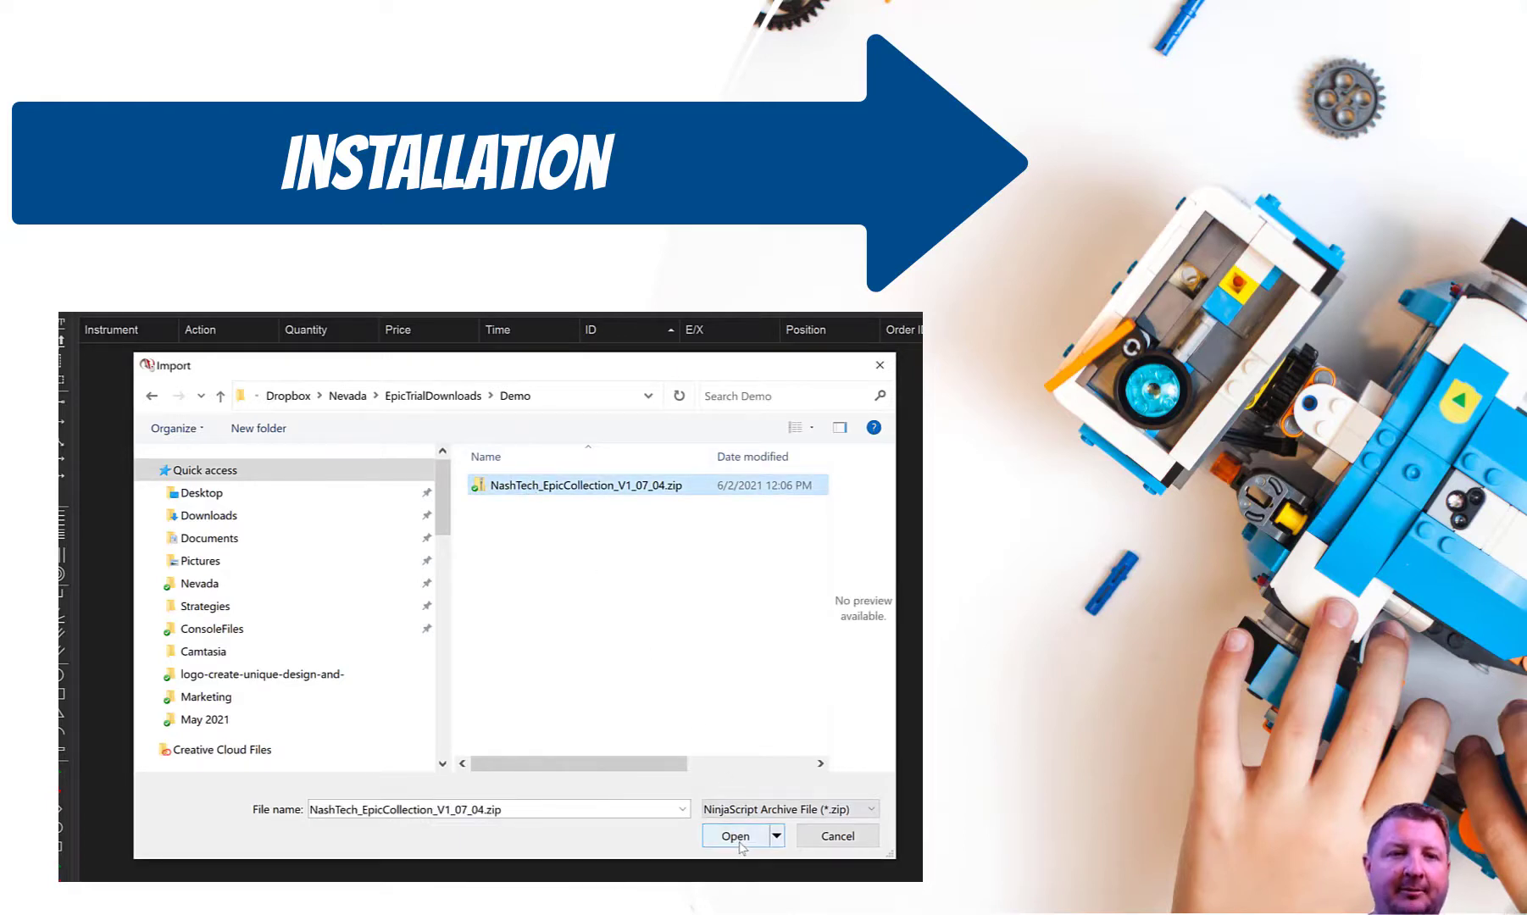
{"action": "left_click", "coordinate": [736, 836]}
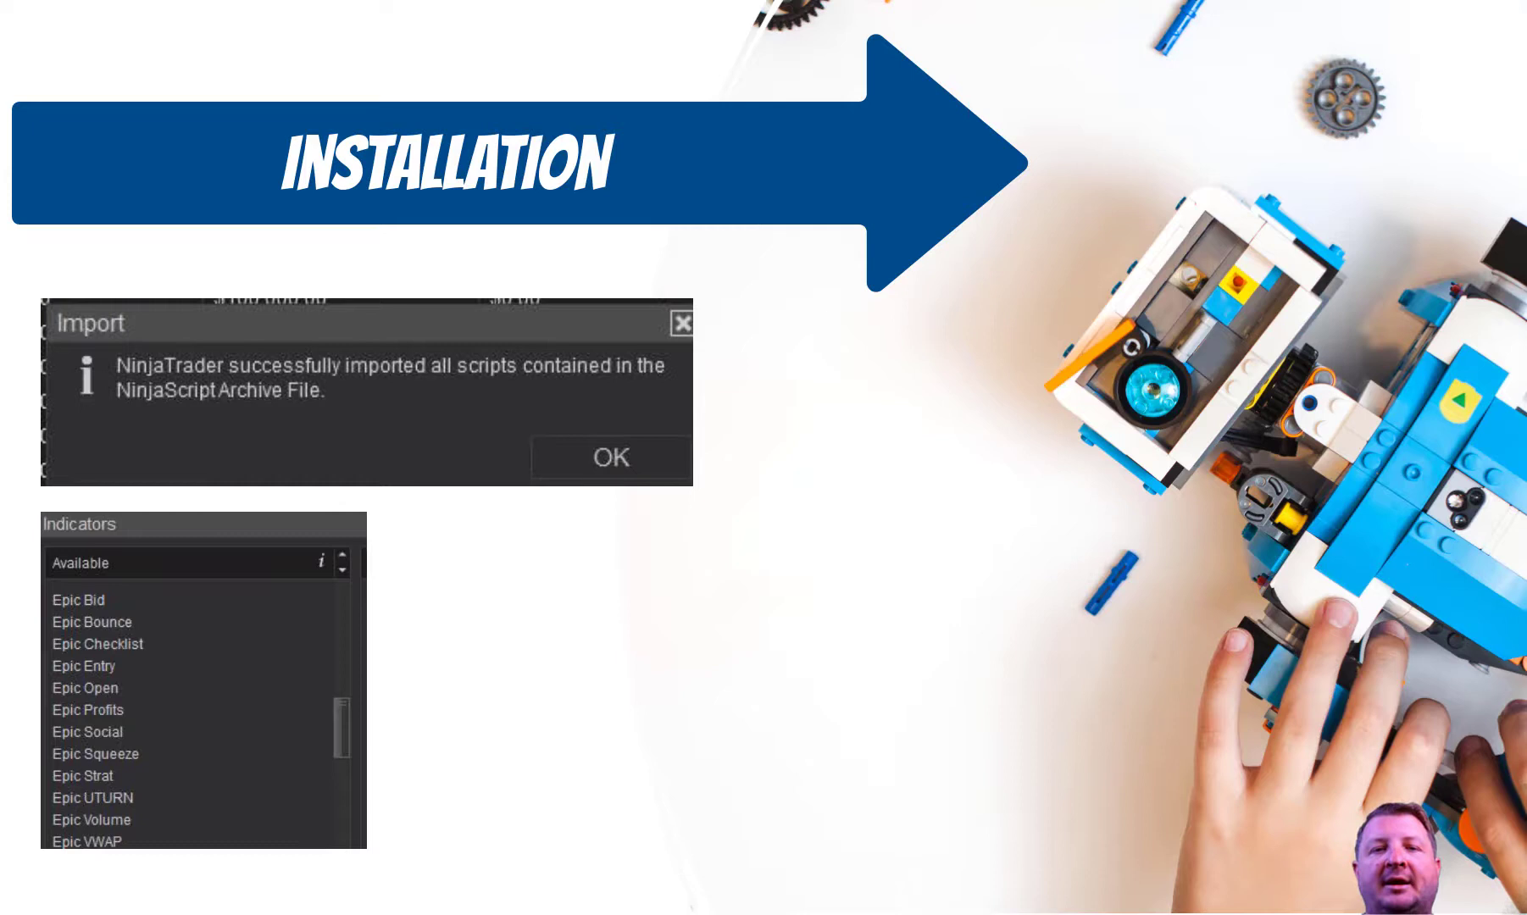
Step: Acknowledge the import success message with OK
{"action": "left_click", "coordinate": [609, 458]}
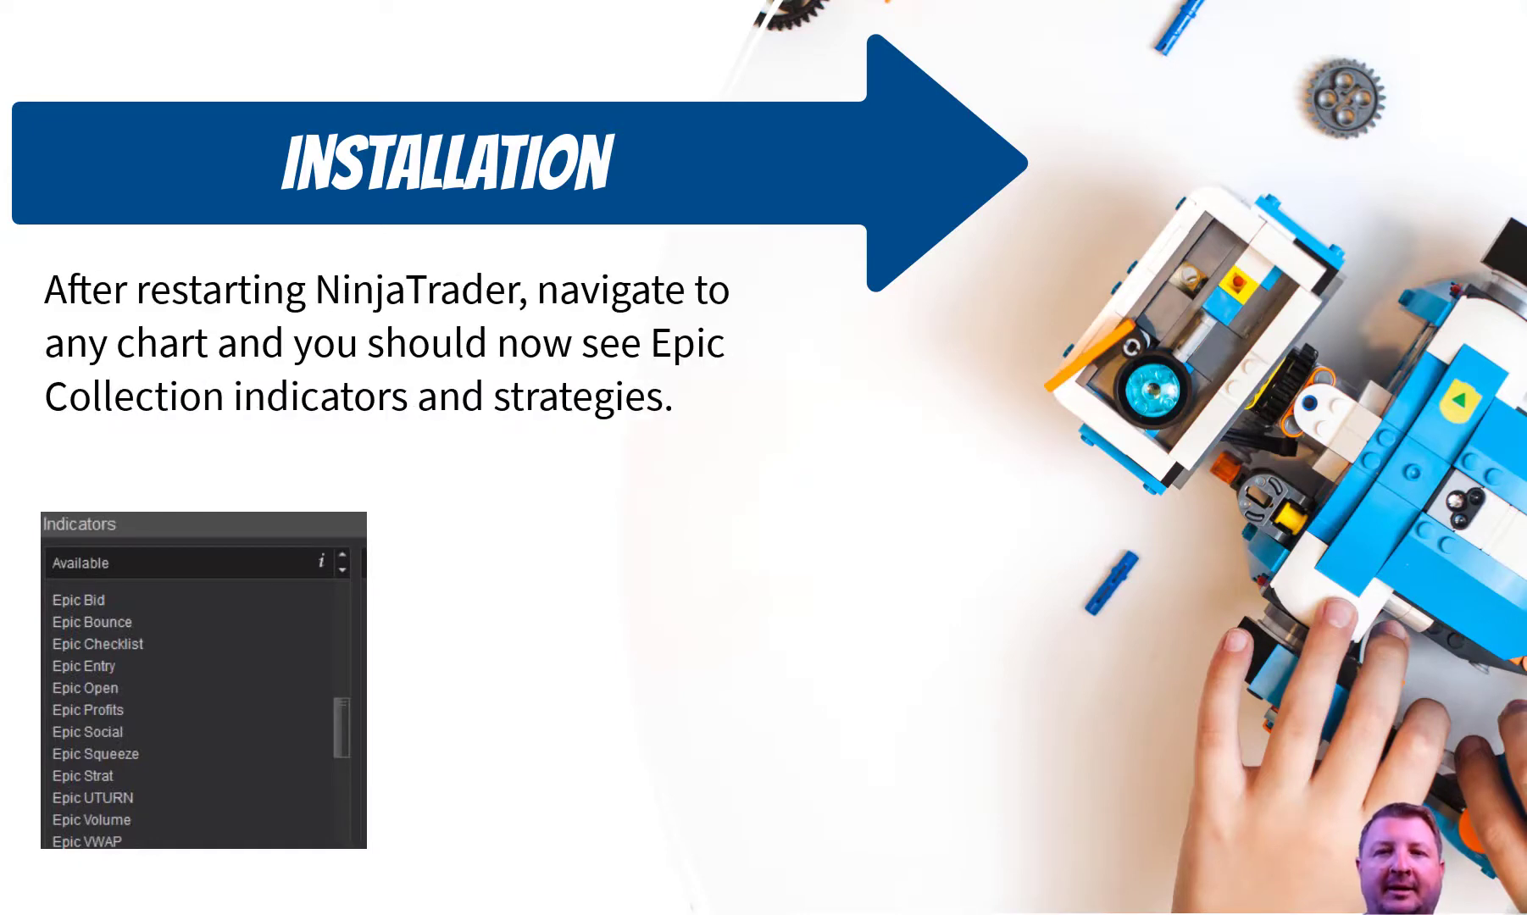